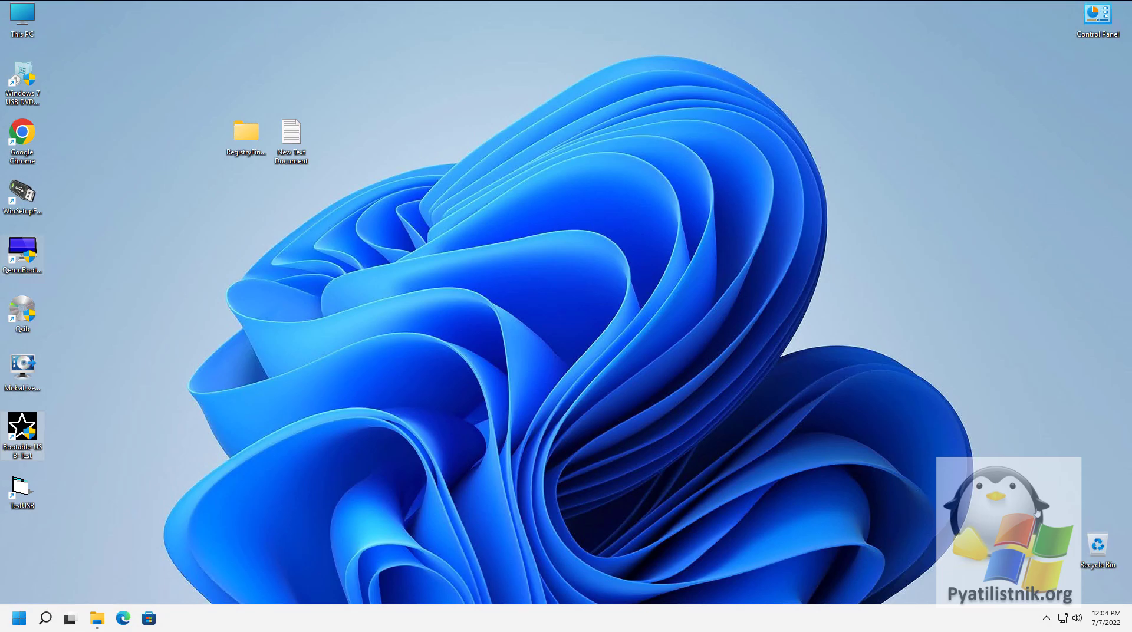
{"action": "mouse_move", "coordinate": [117, 278]}
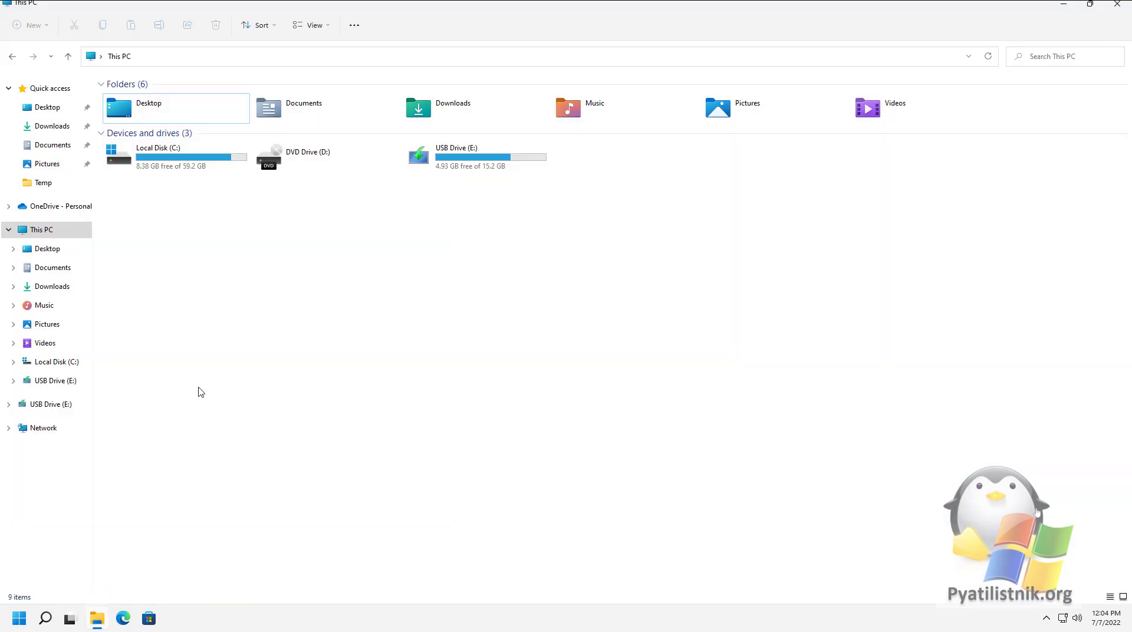
Step: Close the drive overview and run Bootable USB Test as administrator from its desktop shortcut
{"action": "left_click", "coordinate": [475, 157]}
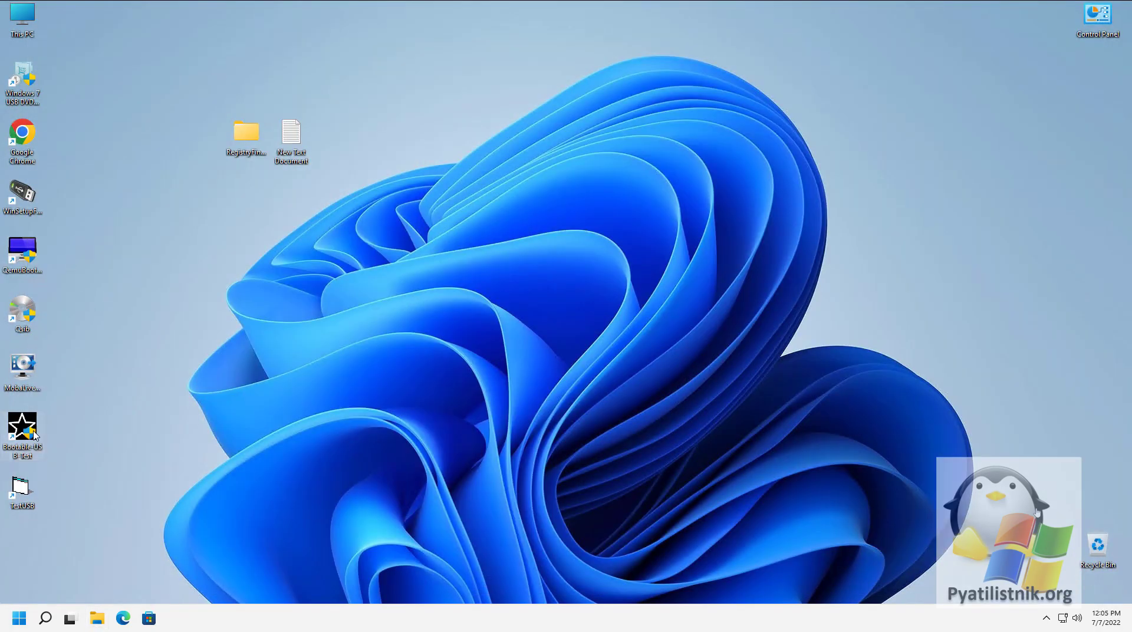
{"action": "right_click", "coordinate": [23, 249]}
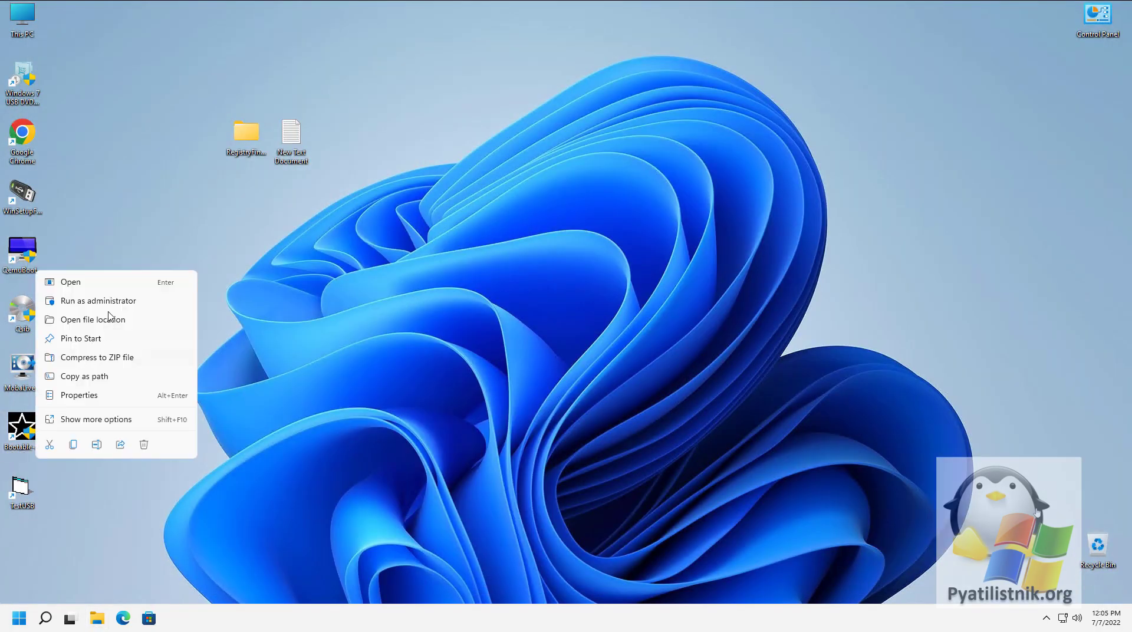
{"action": "left_click", "coordinate": [98, 300]}
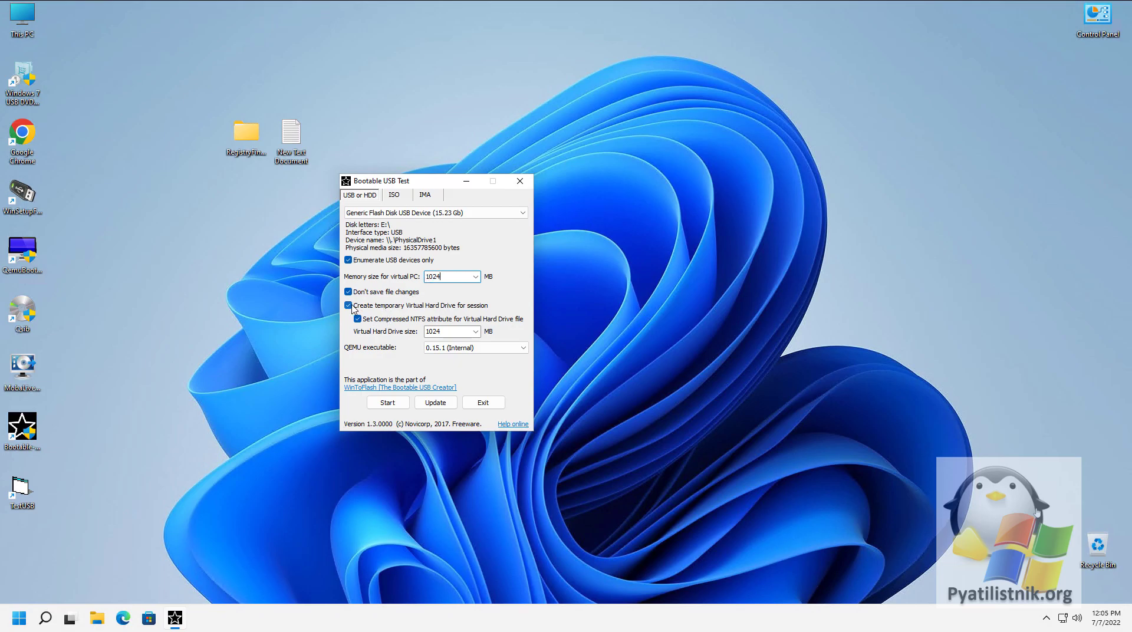
Step: Disable the temporary virtual hard drive and start QEMU boot emulation of the flash drive
{"action": "left_click", "coordinate": [348, 306]}
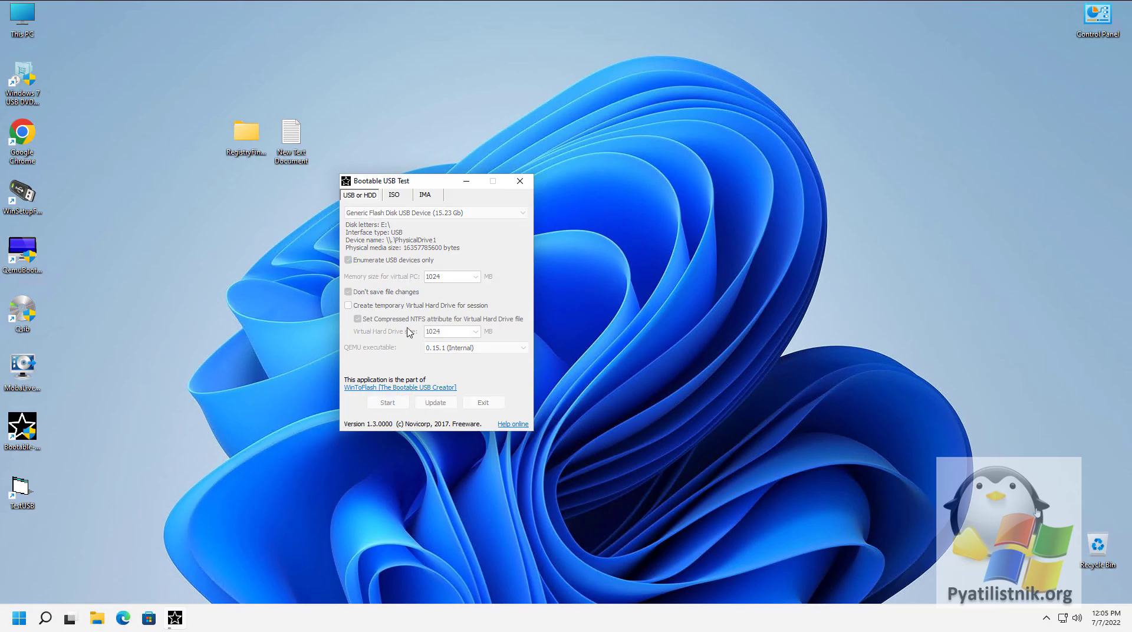
{"action": "left_click", "coordinate": [387, 402]}
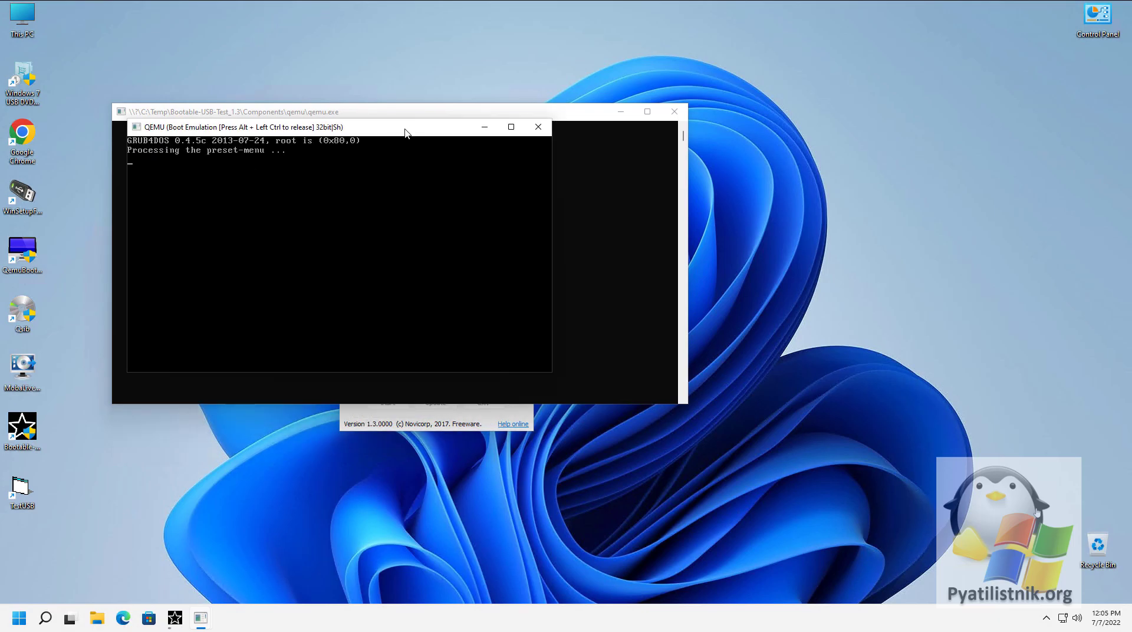
{"action": "mouse_move", "coordinate": [397, 134]}
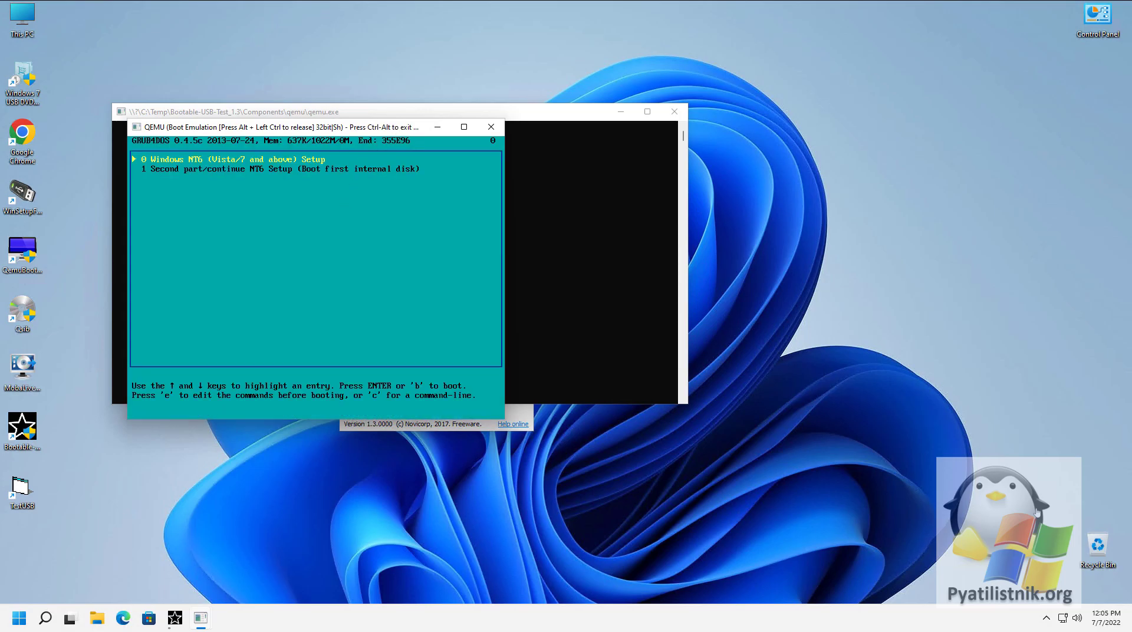
Step: Boot GRUB4DOS entry 0, 'Windows NT6 (Vista/7 and above) Setup'
{"action": "key", "text": "Return"}
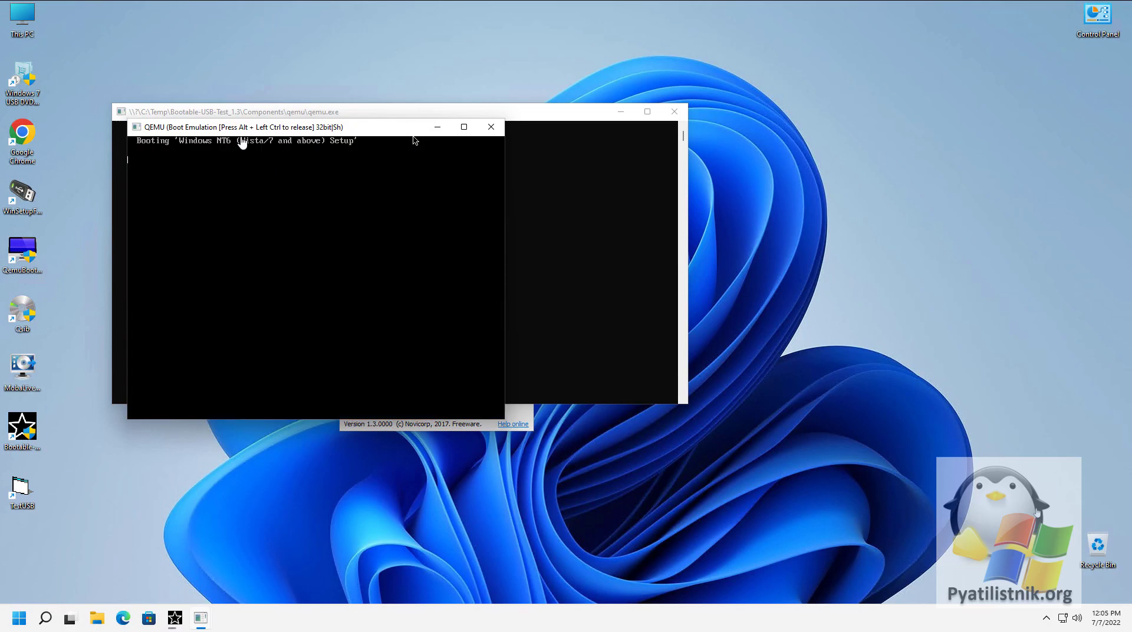